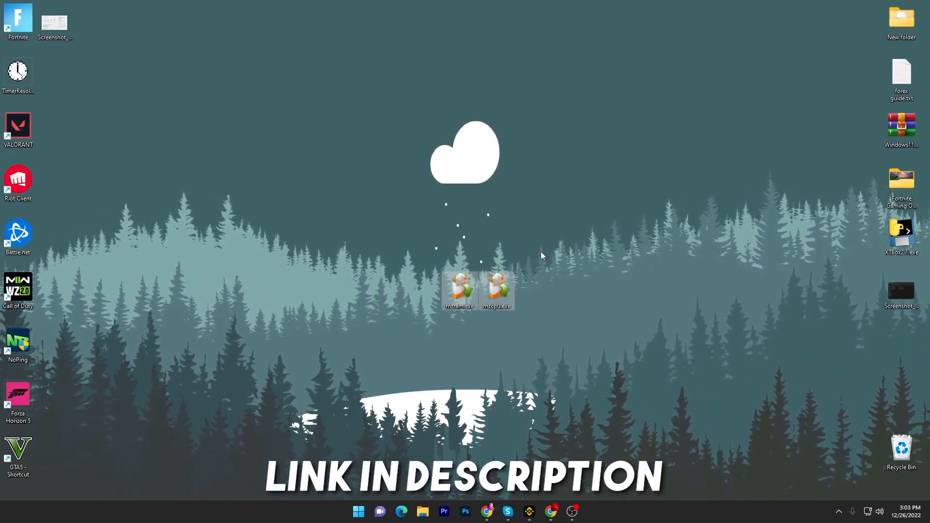
mouse_move(526, 197)
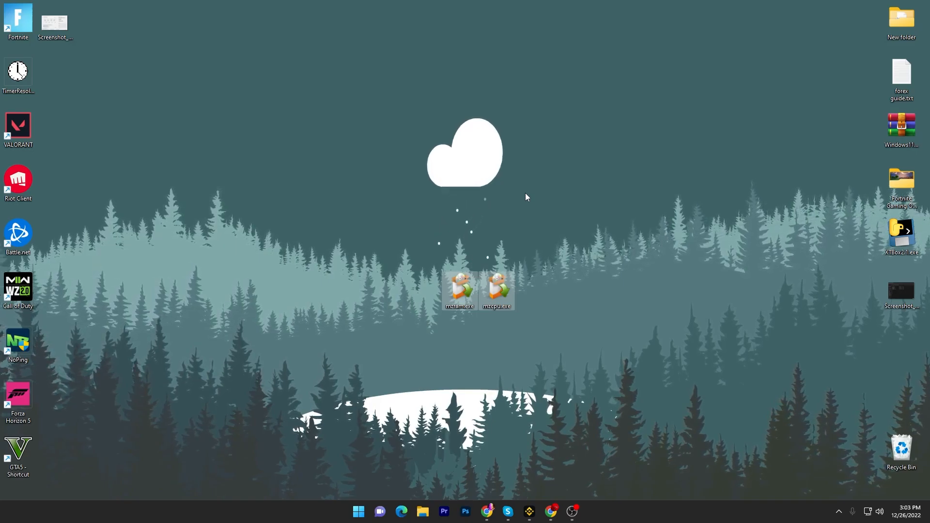
mouse_move(511, 297)
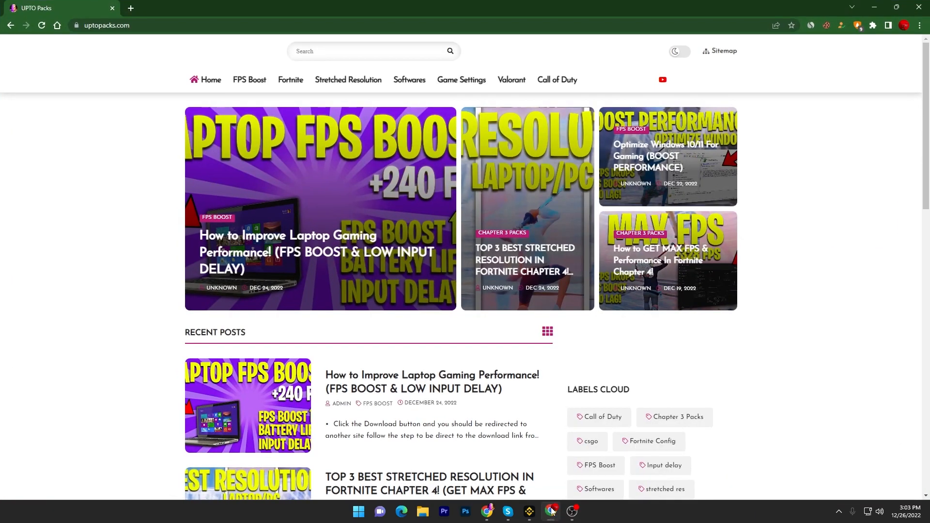
mouse_move(202, 136)
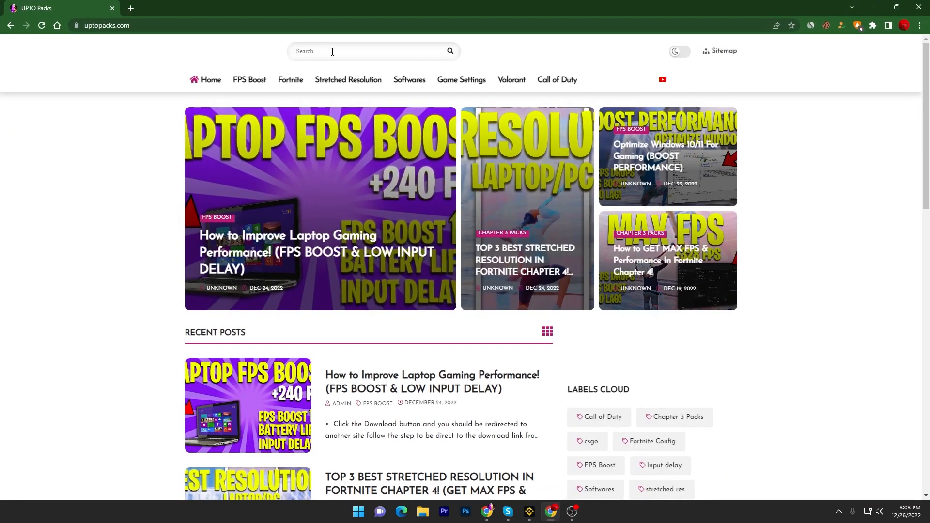
Search UPTO Packs for 'MZ' and open the RAM Booster and CPU Accelerator posts in tabs
text(MZ)
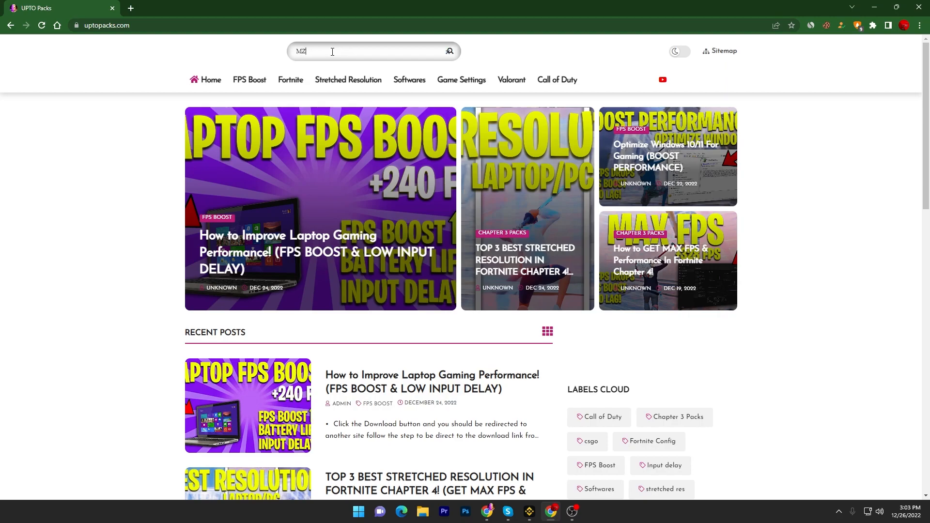
click(450, 51)
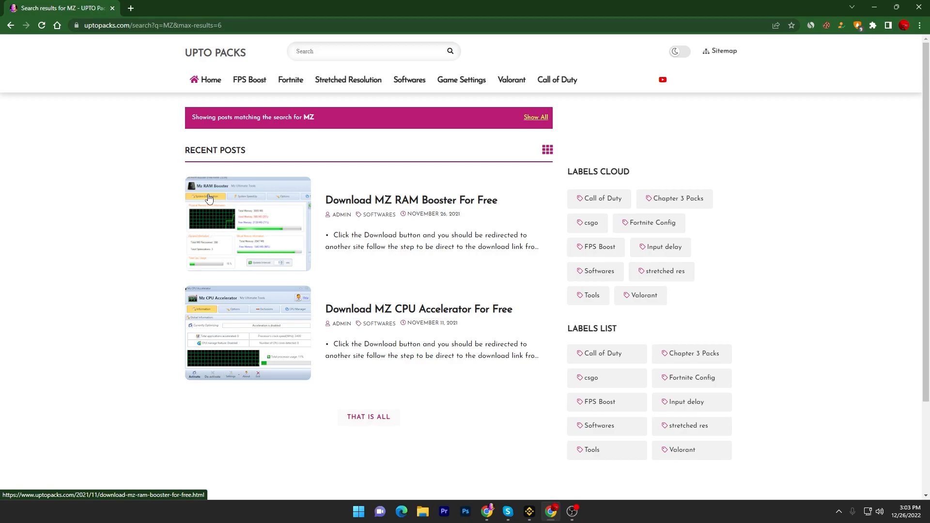
mouse_move(213, 301)
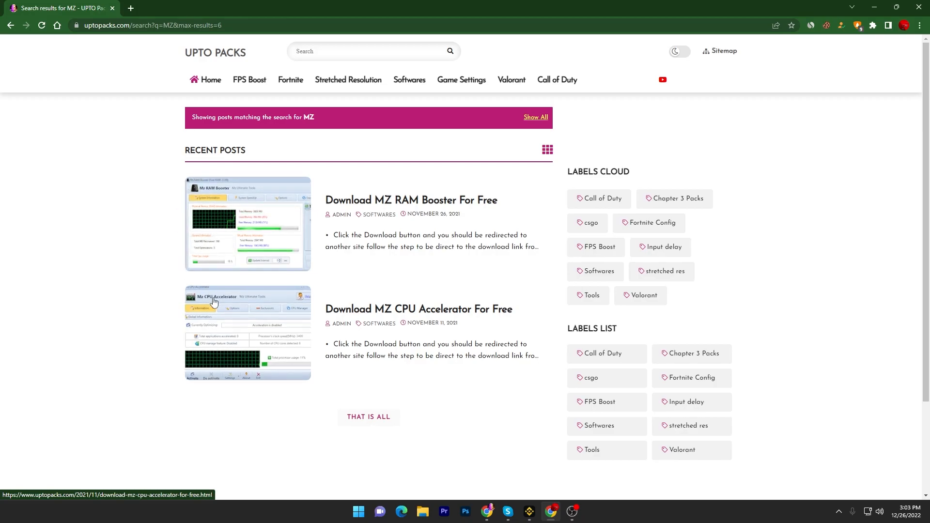
click(248, 332)
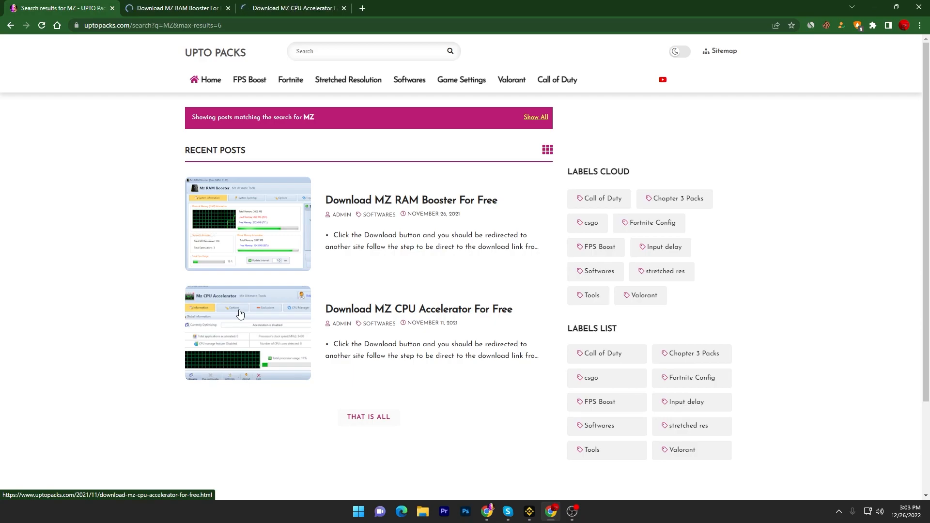
click(410, 201)
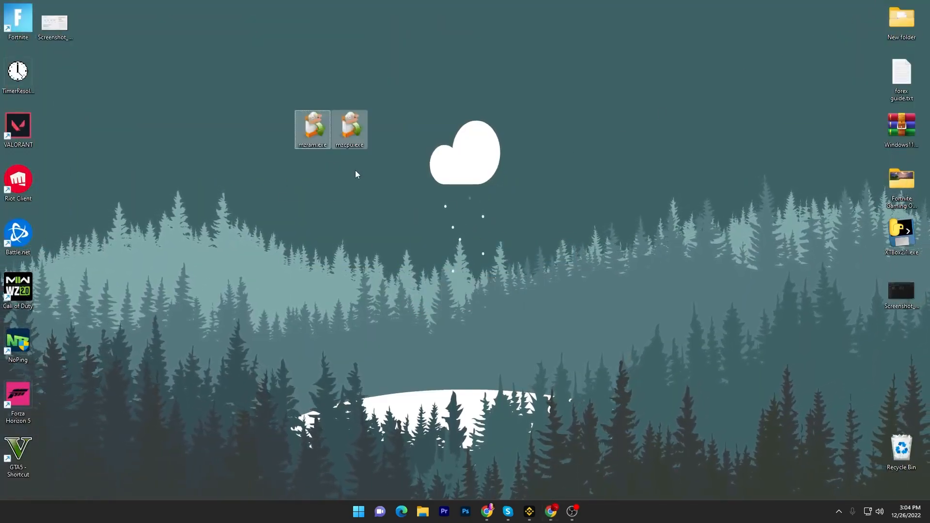
Install Mz RAM Booster from mzram.exe with a desktop icon and launch it
click(280, 138)
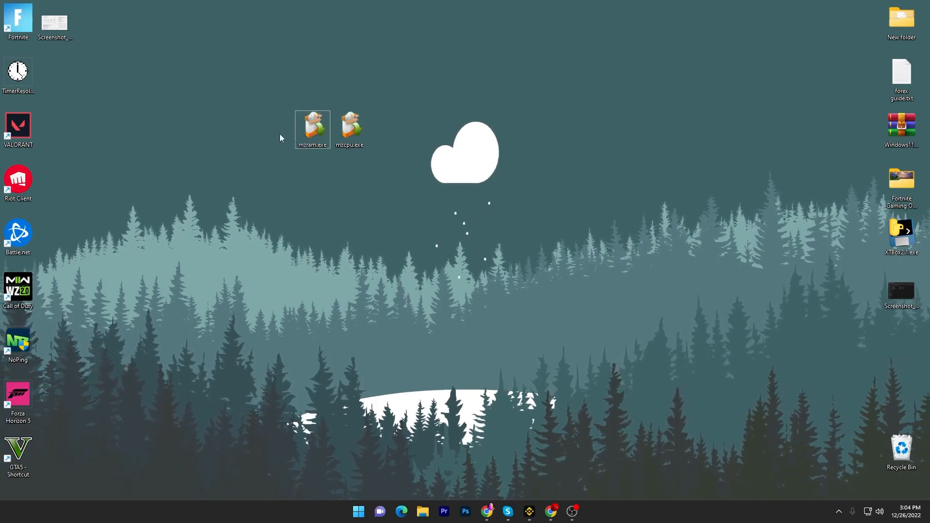
double_click(313, 125)
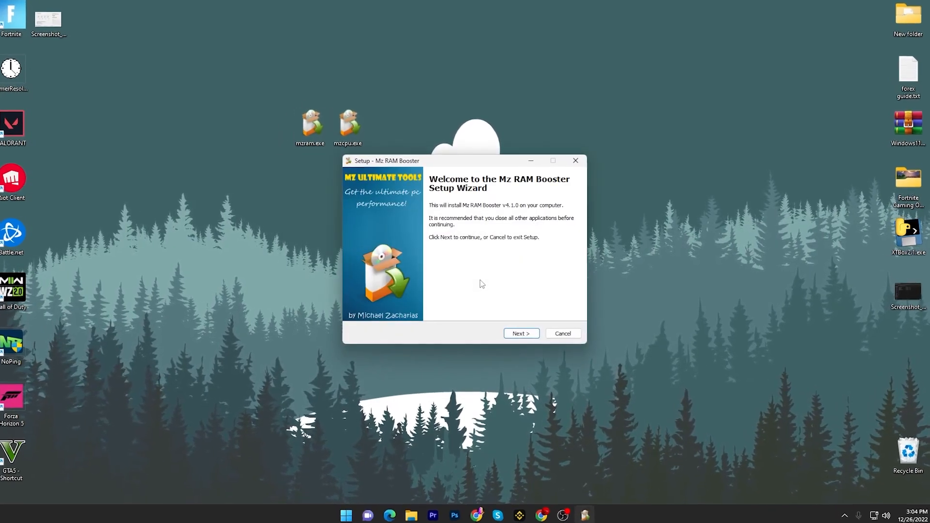
click(520, 333)
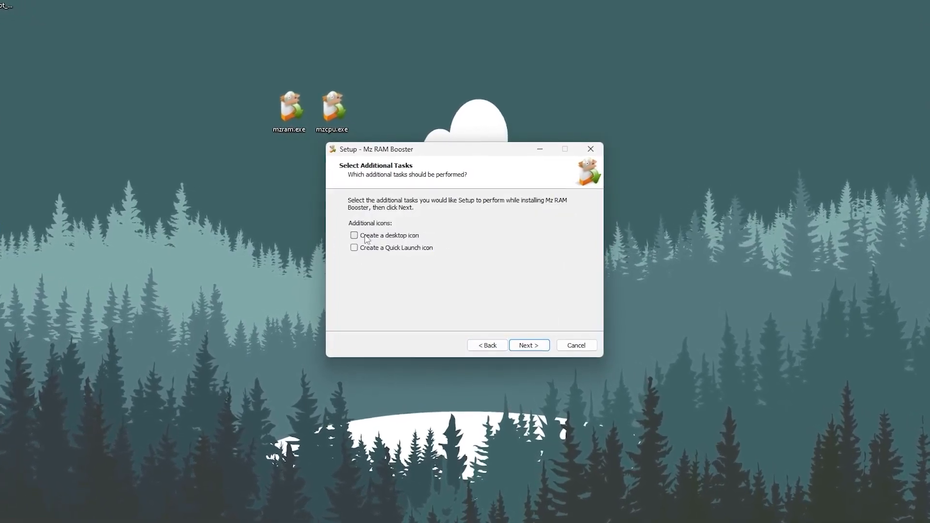
click(354, 235)
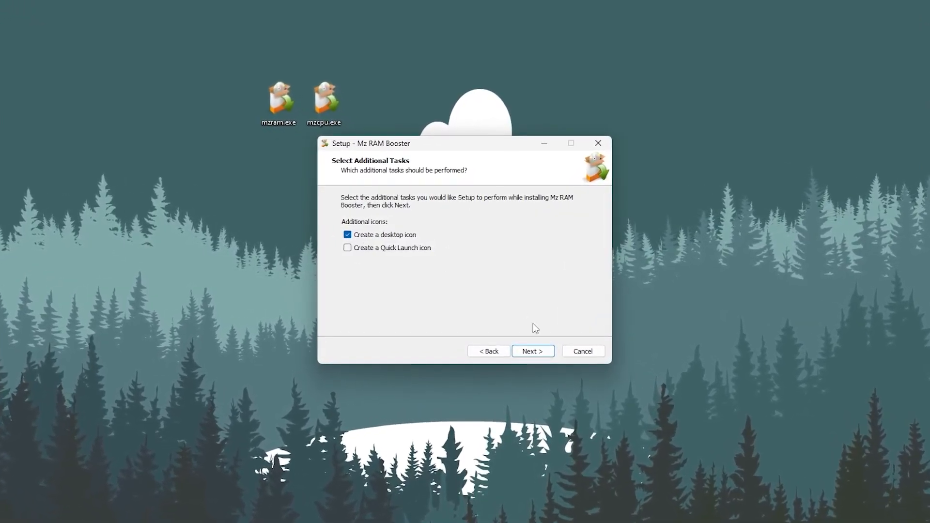
click(532, 351)
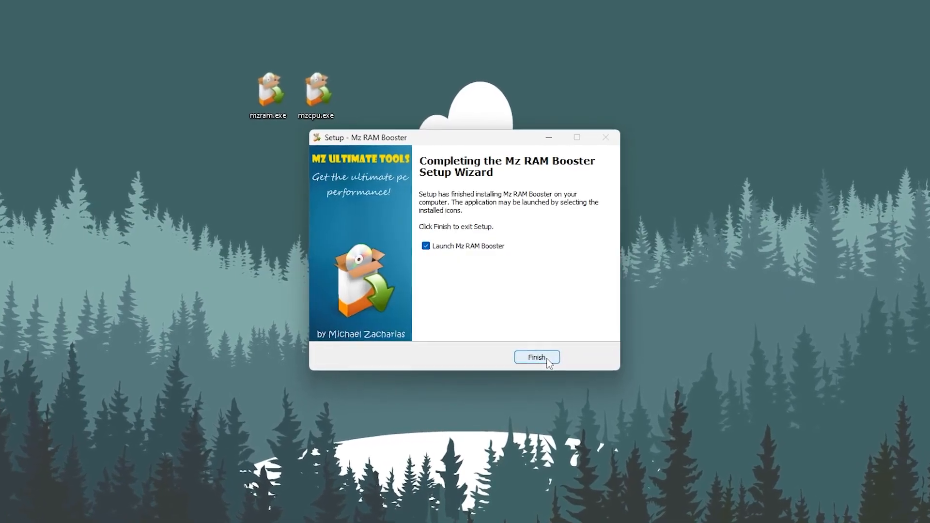
click(536, 357)
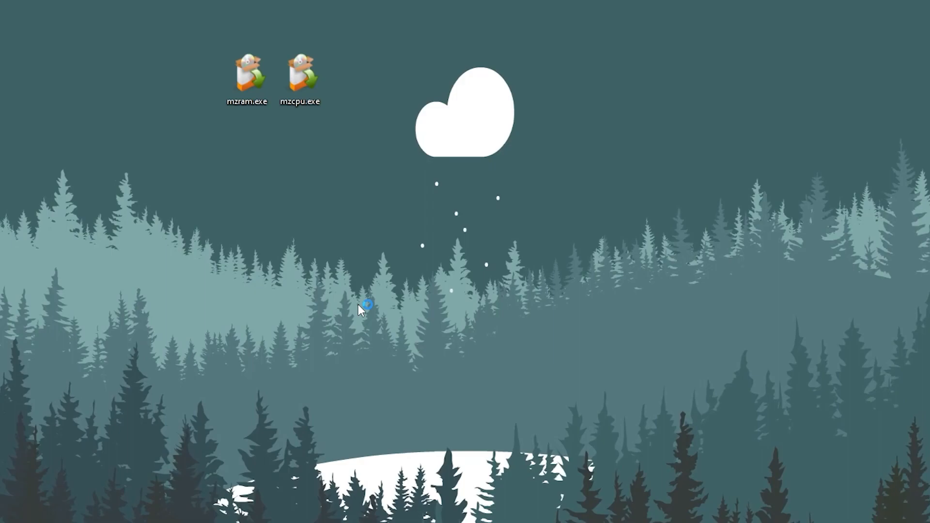
Launch Mz RAM Booster and run Cpu Boost from the Tasks panel
double_click(246, 76)
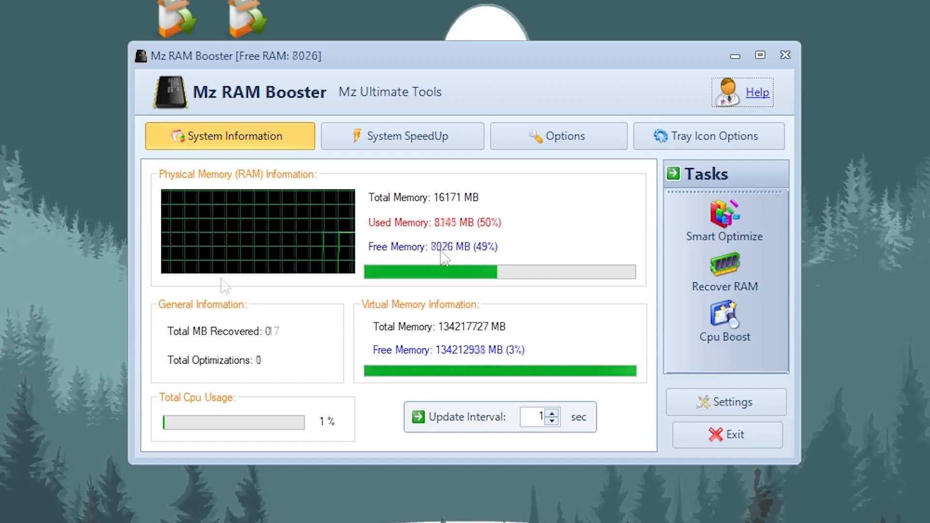
click(724, 221)
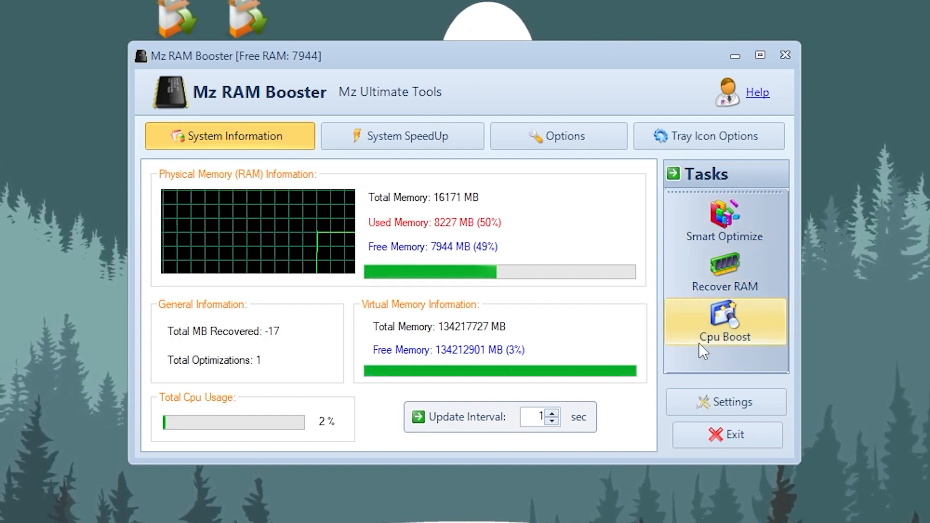
Run Smart Optimize and Recover RAM, recovering 998 MB in three optimizations
click(725, 219)
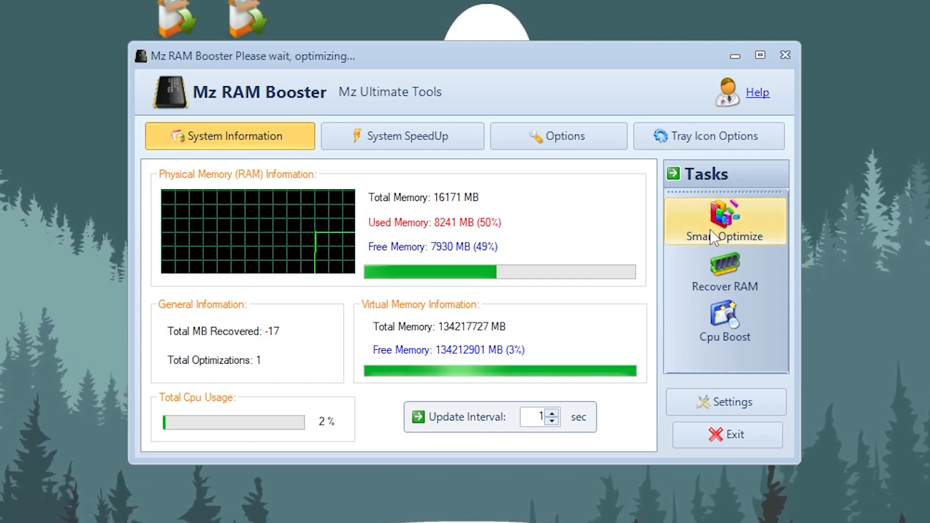
click(724, 220)
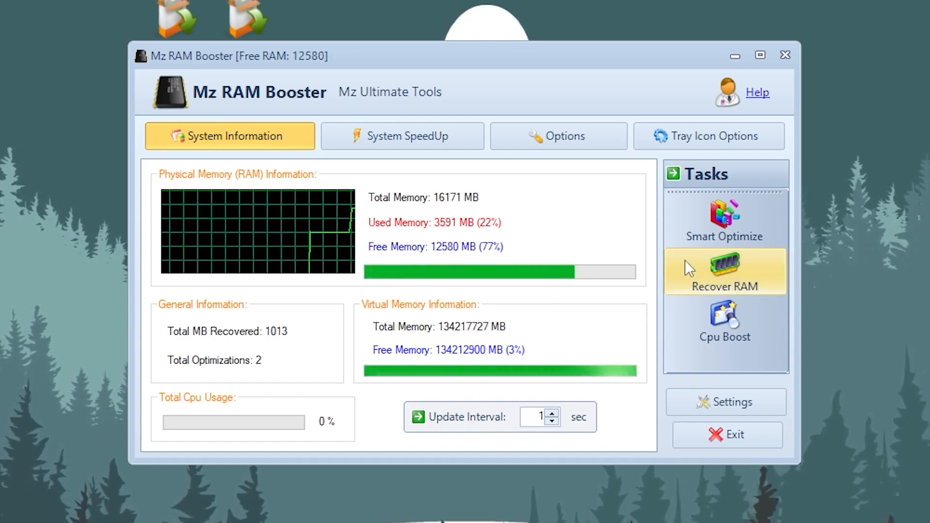
click(725, 271)
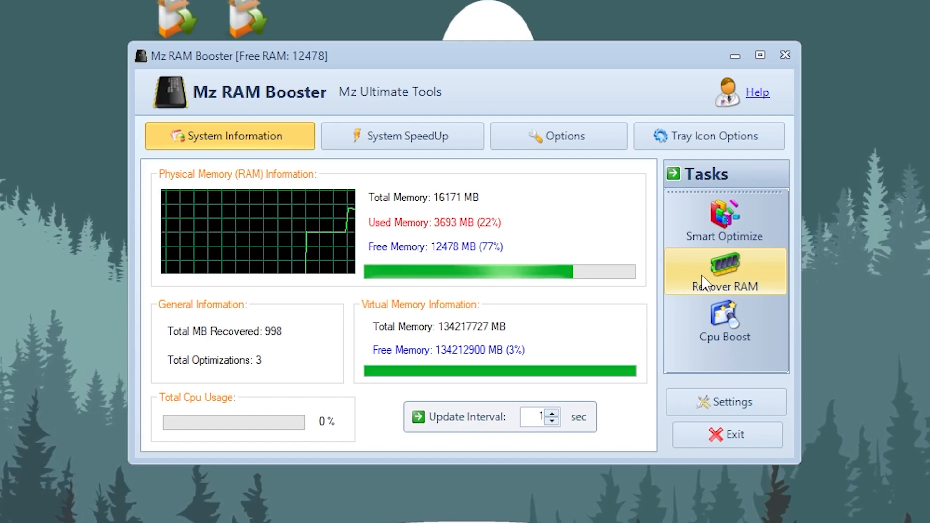
mouse_move(724, 337)
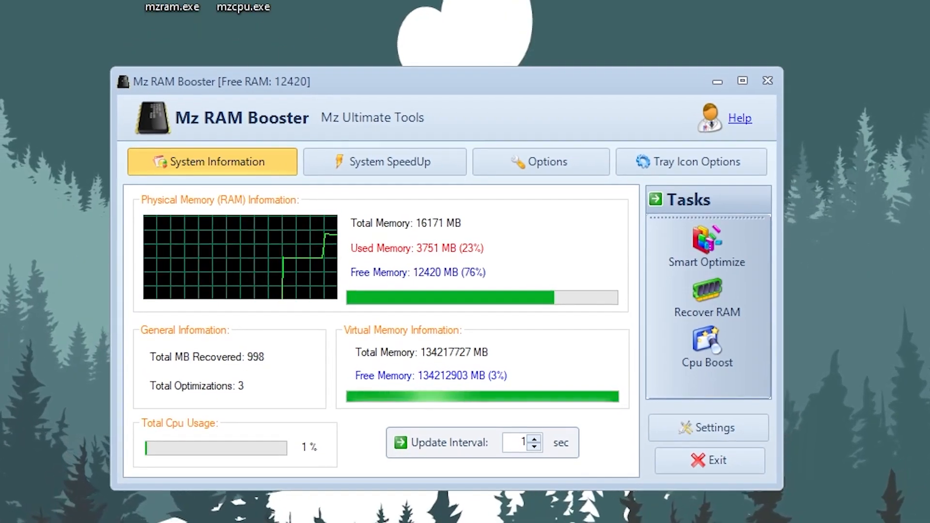
mouse_move(517, 207)
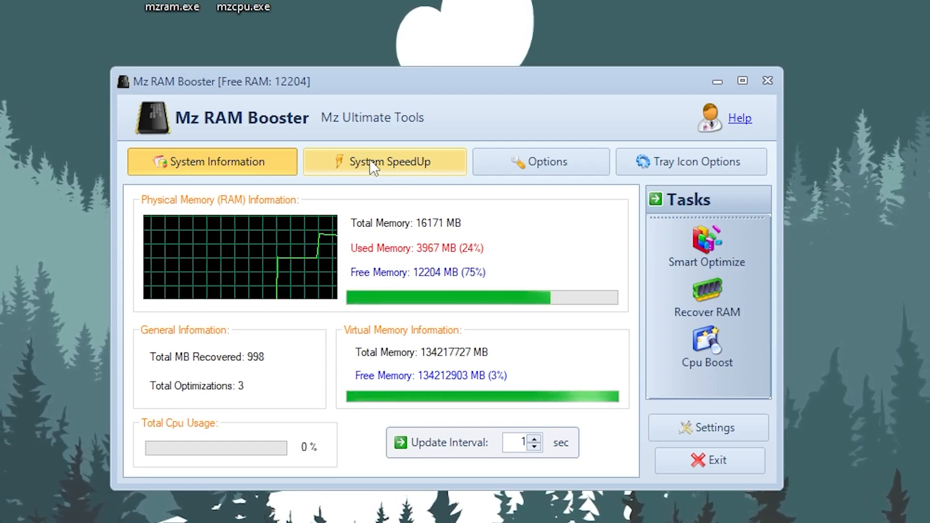
In System SpeedUp, boost foreground applications and apply the recommended tweak values
click(384, 161)
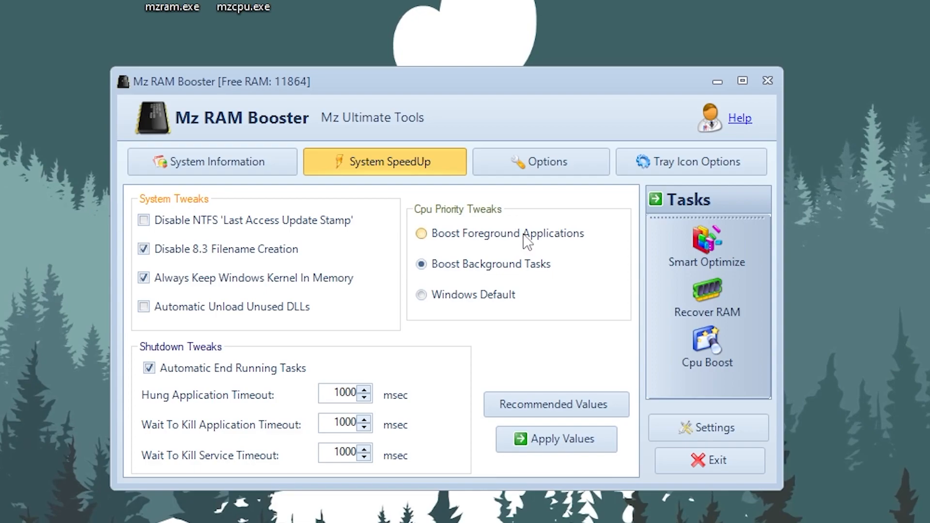
click(421, 233)
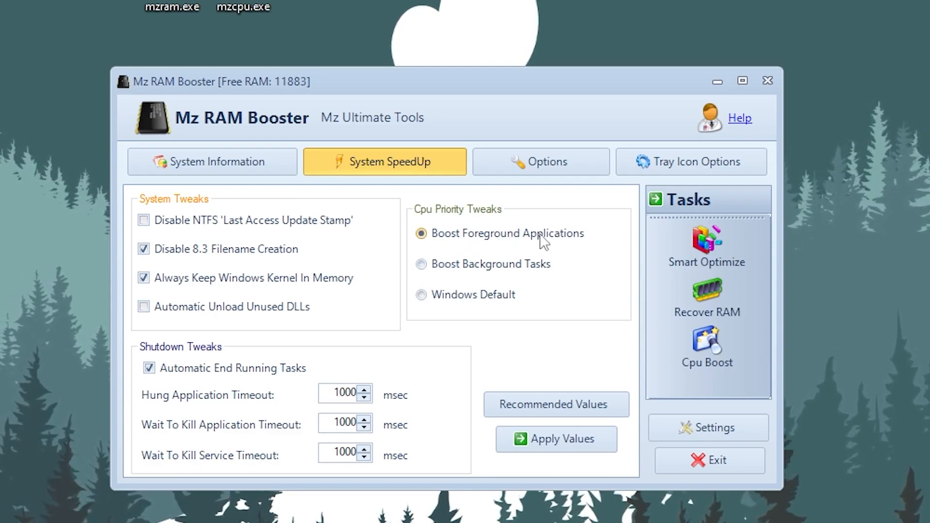
mouse_move(540, 256)
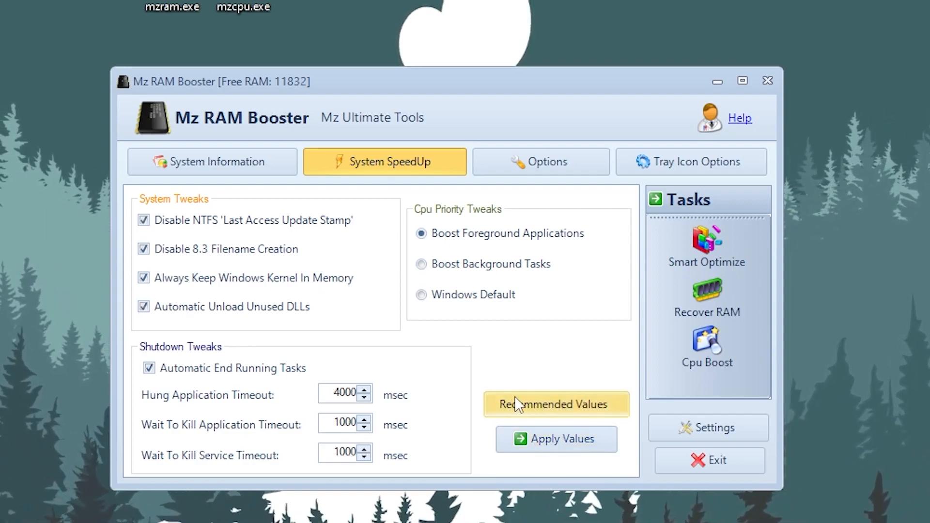
click(556, 439)
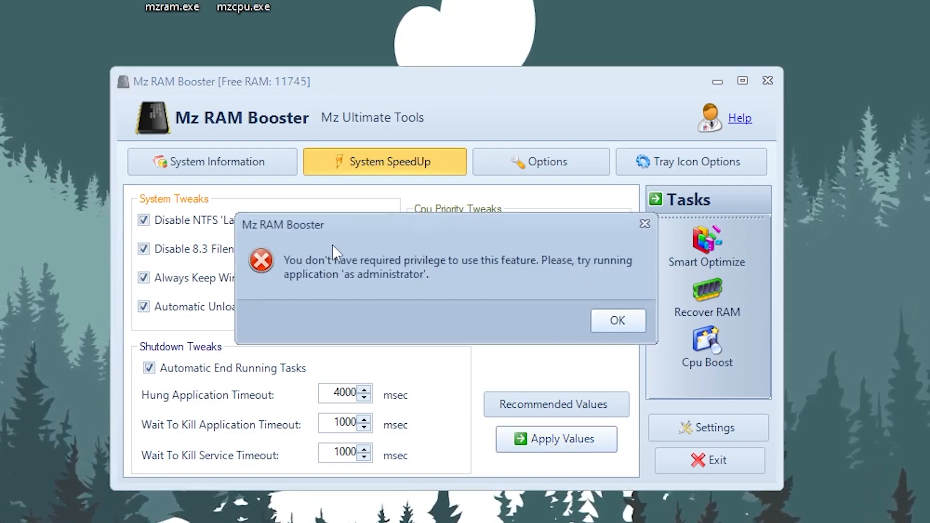
Dismiss the missing administrator privilege error
click(616, 321)
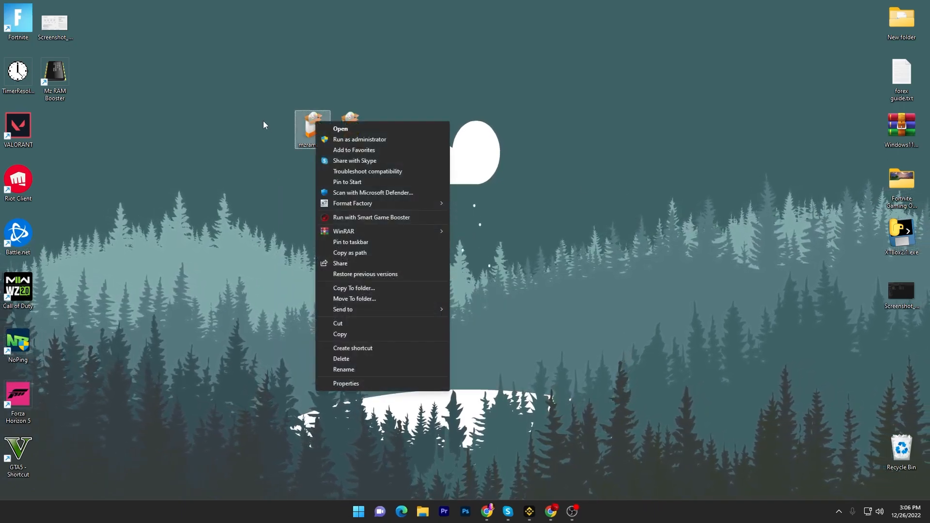
Open the context menu for mzram.exe on the desktop
right_click(54, 70)
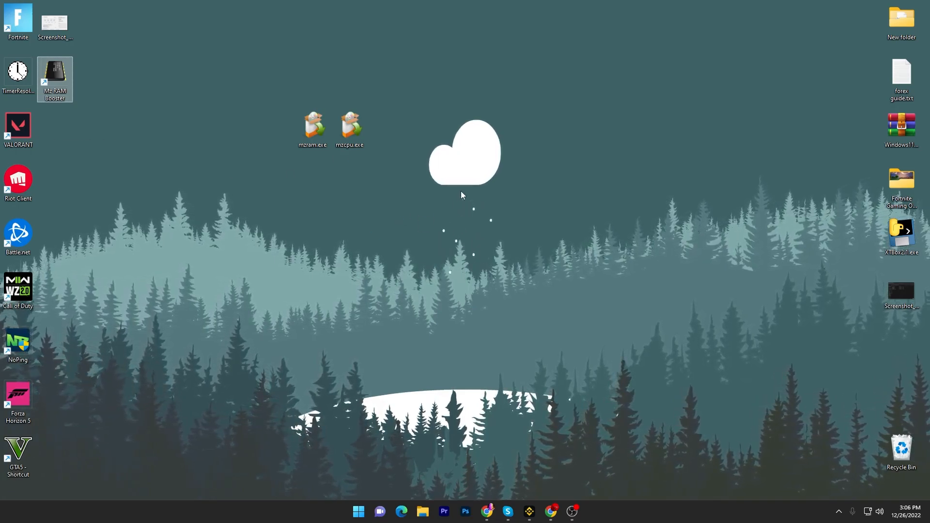
mouse_move(397, 226)
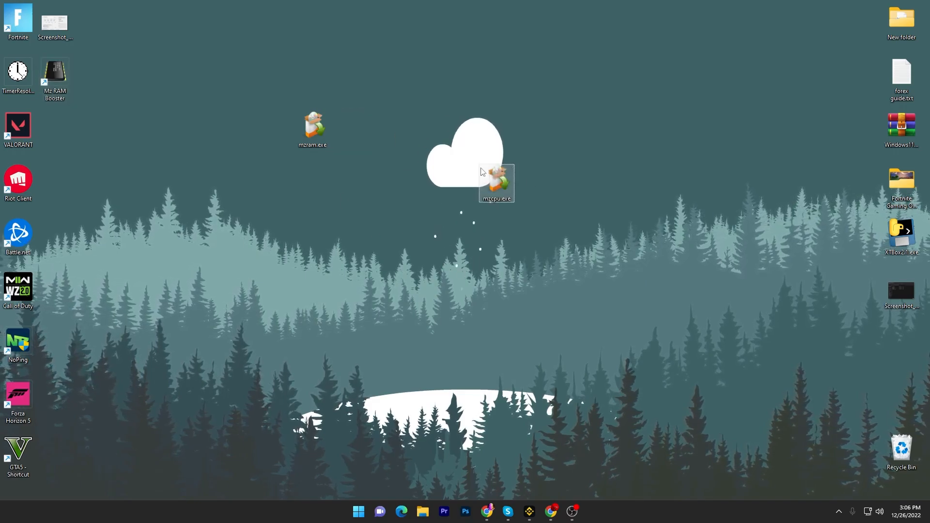
Install Mz CPU Accelerator from mzcpu.exe in English with a desktop shortcut, then launch it
double_click(497, 183)
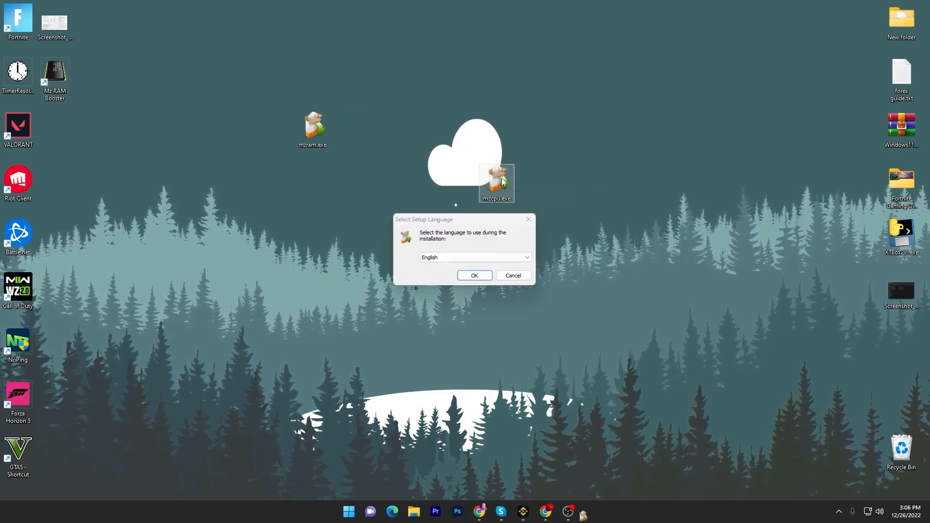
click(474, 276)
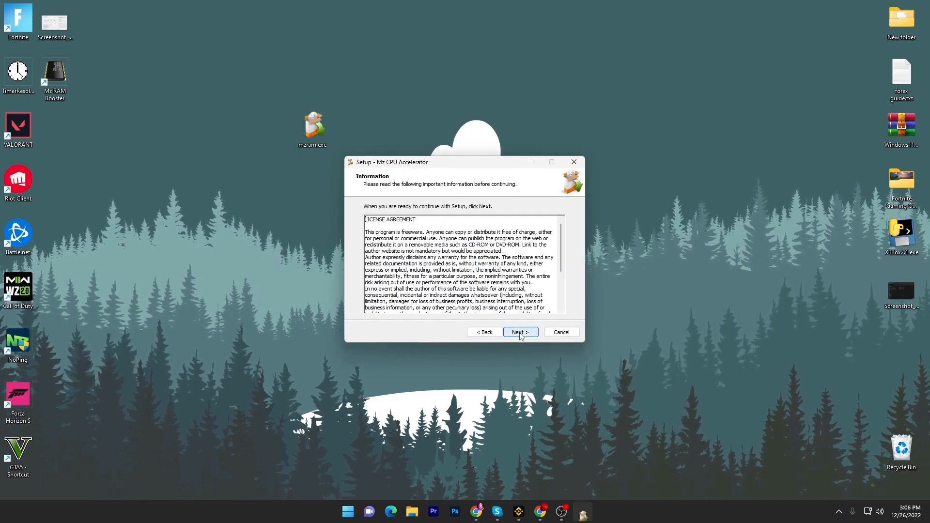
click(520, 332)
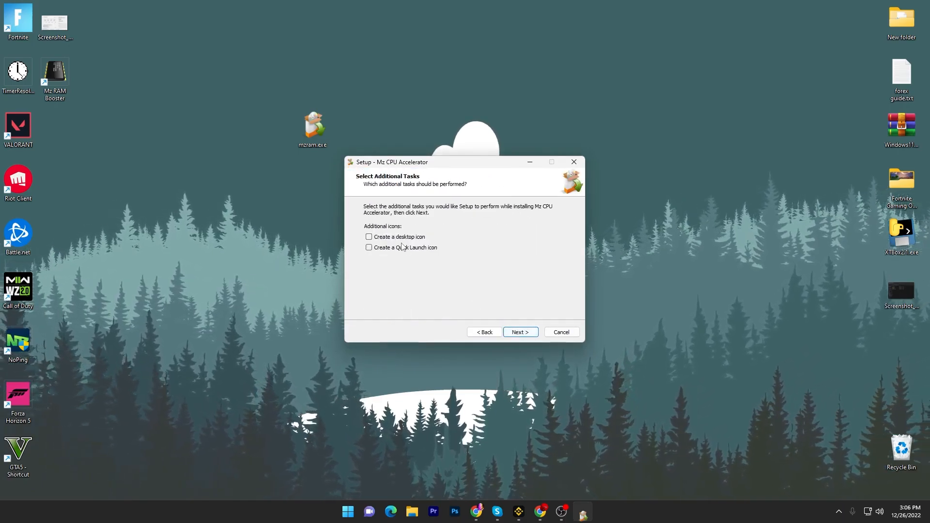
click(519, 331)
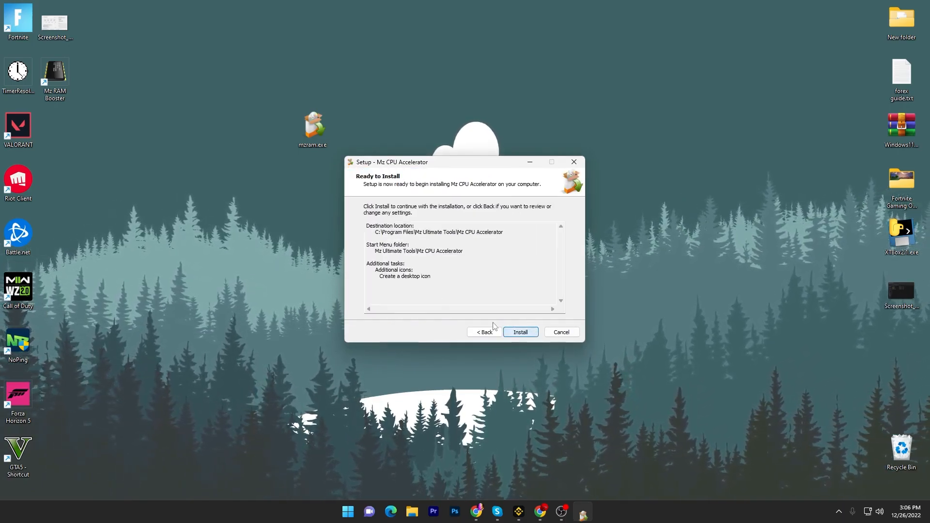
click(519, 332)
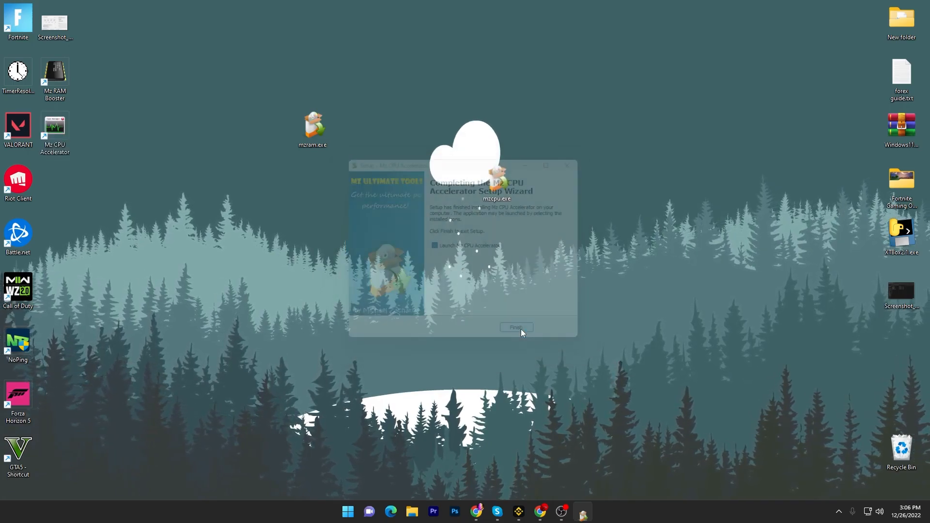
click(516, 328)
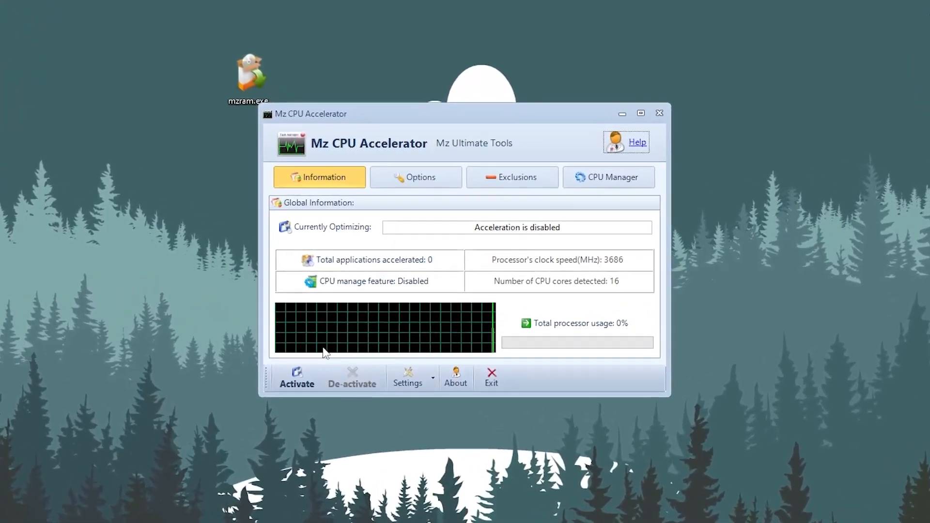
Activate CPU acceleration in Mz CPU Accelerator
click(296, 377)
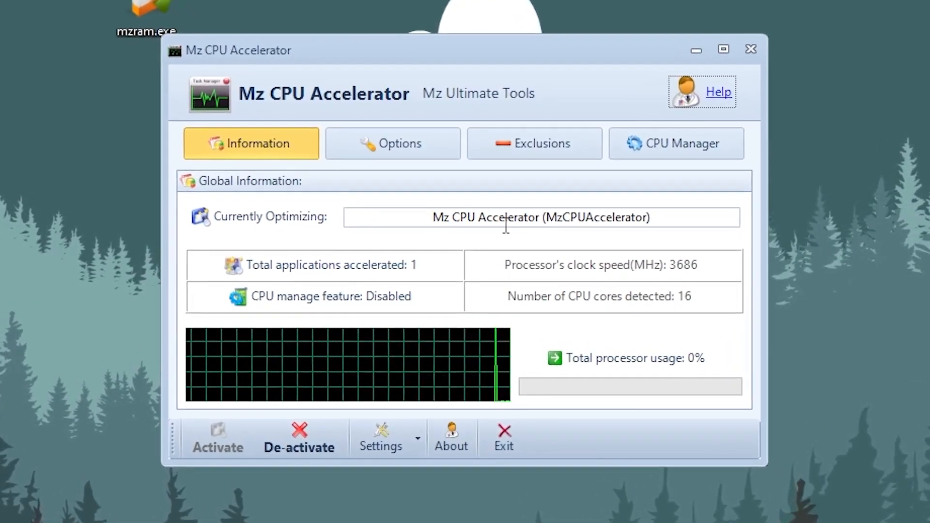
Review the Options page with High priority, then minimize the accelerator window
click(392, 143)
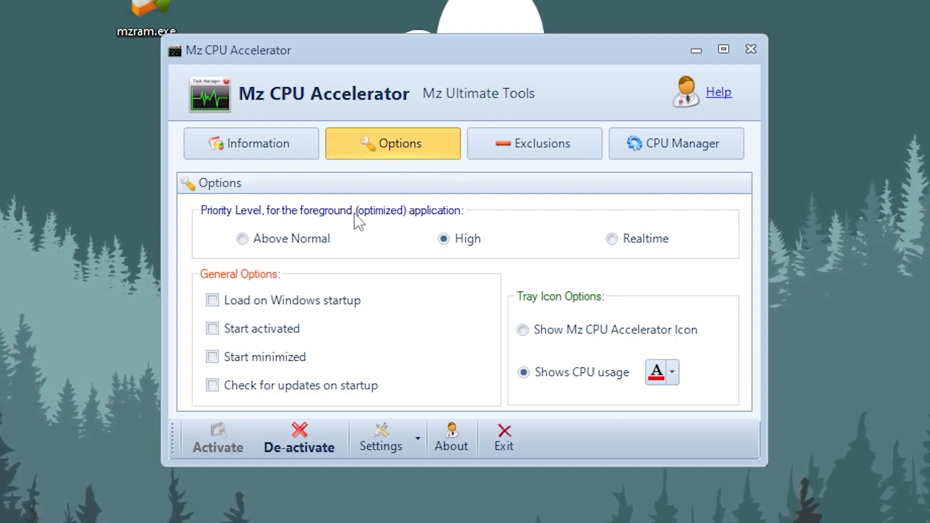
mouse_move(220, 229)
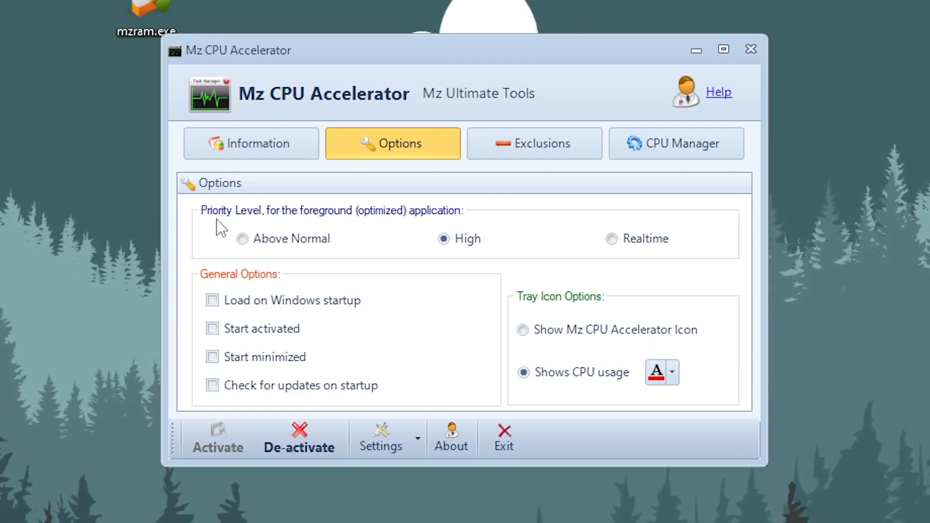
mouse_move(446, 266)
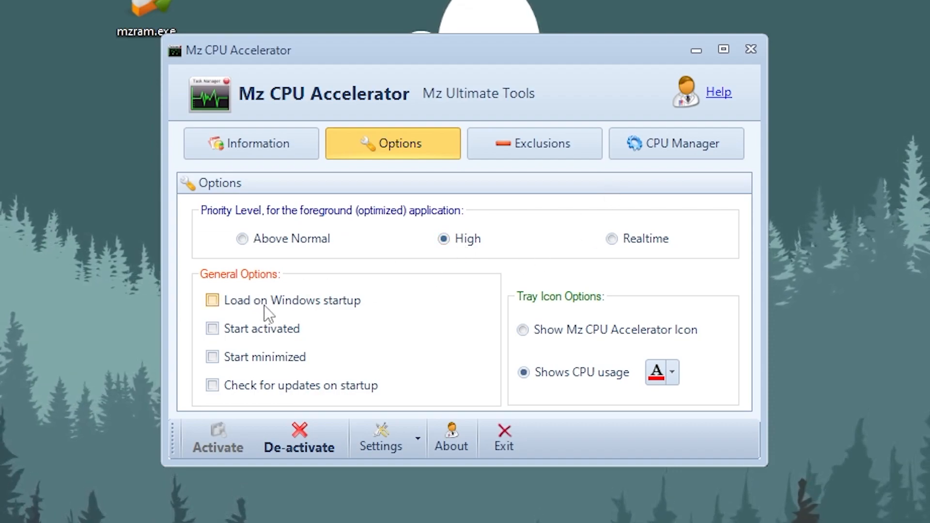
mouse_move(346, 384)
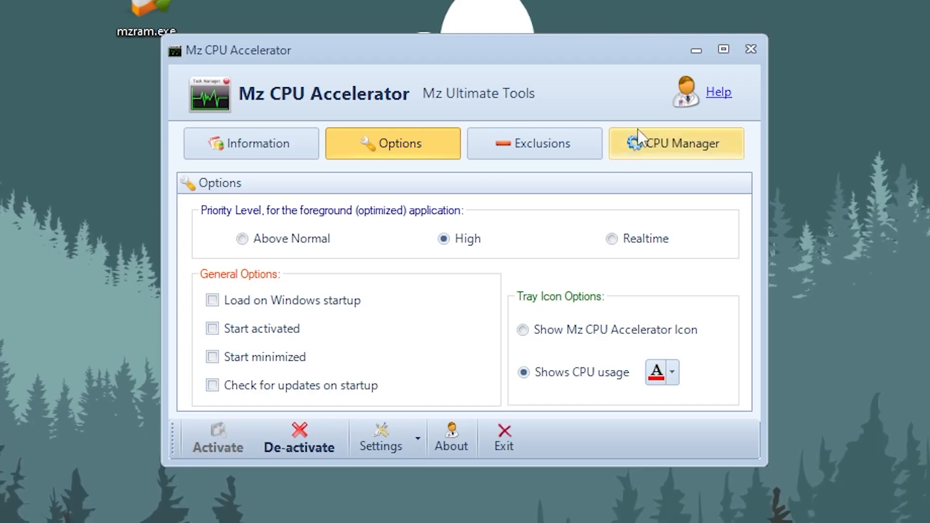
click(723, 50)
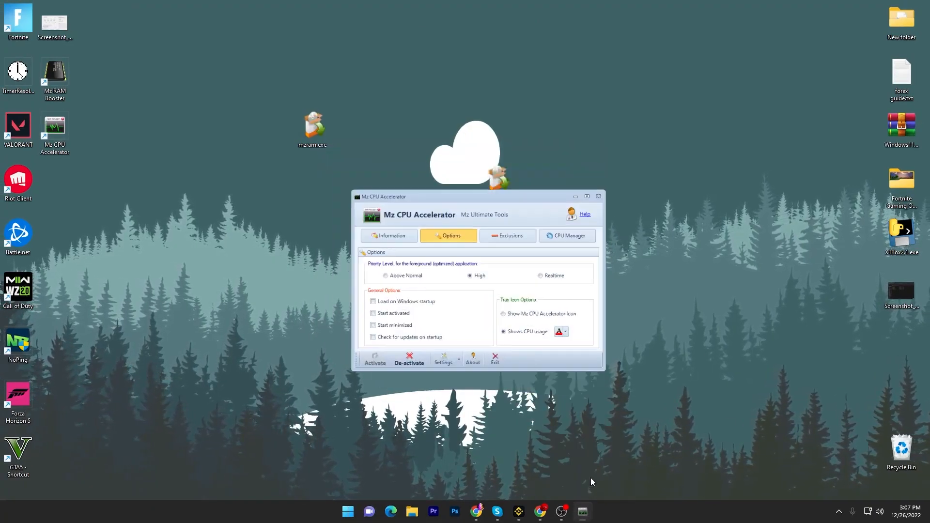
Show the hidden tray icons and open the running Mz RAM Booster's context menu
click(576, 196)
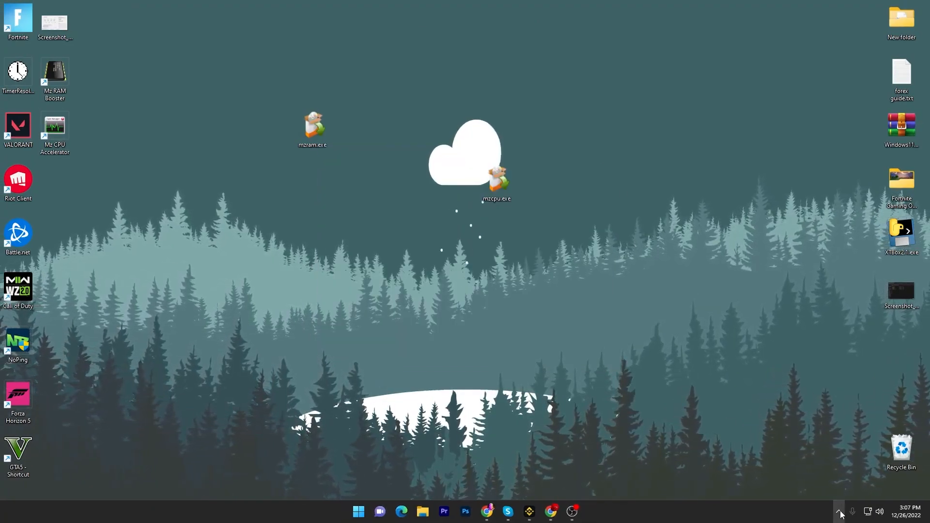
click(839, 511)
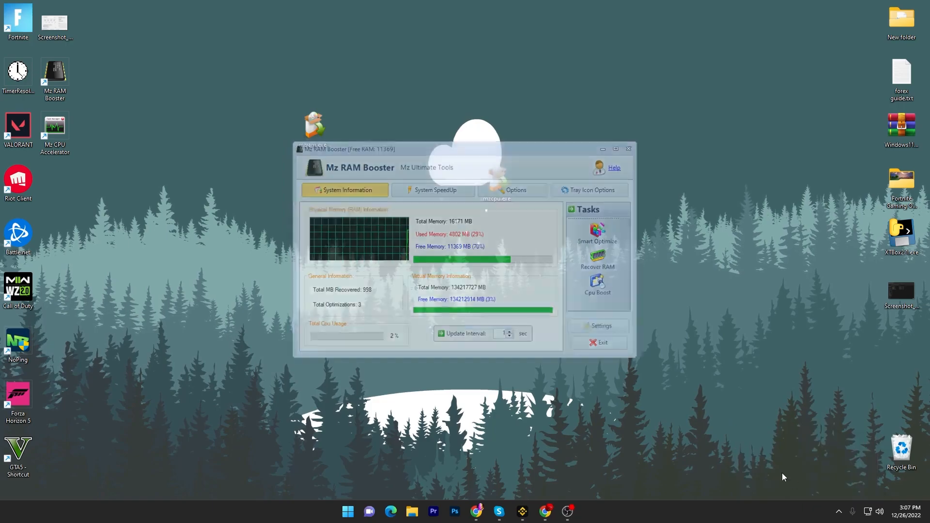
right_click(53, 75)
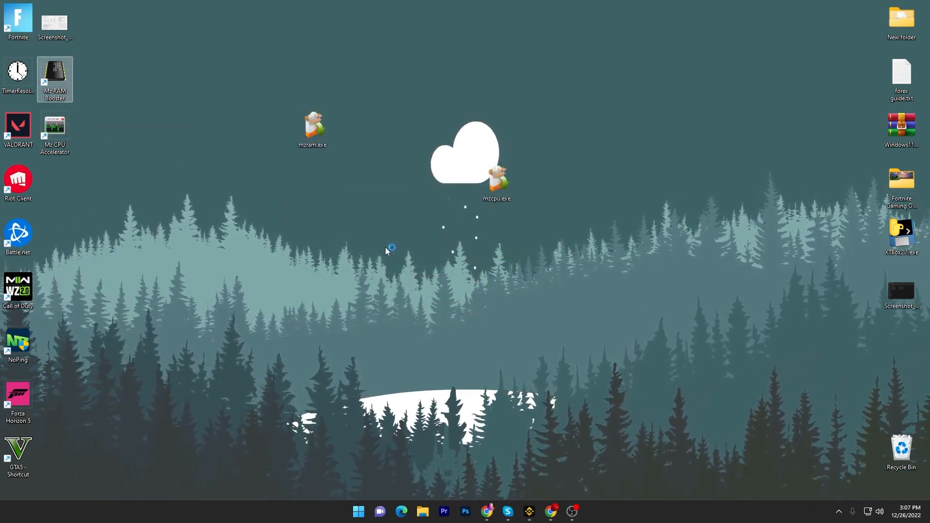
Relaunch Mz RAM Booster, apply Recommended Values (1423 MB free-RAM threshold), and minimize to tray
double_click(54, 75)
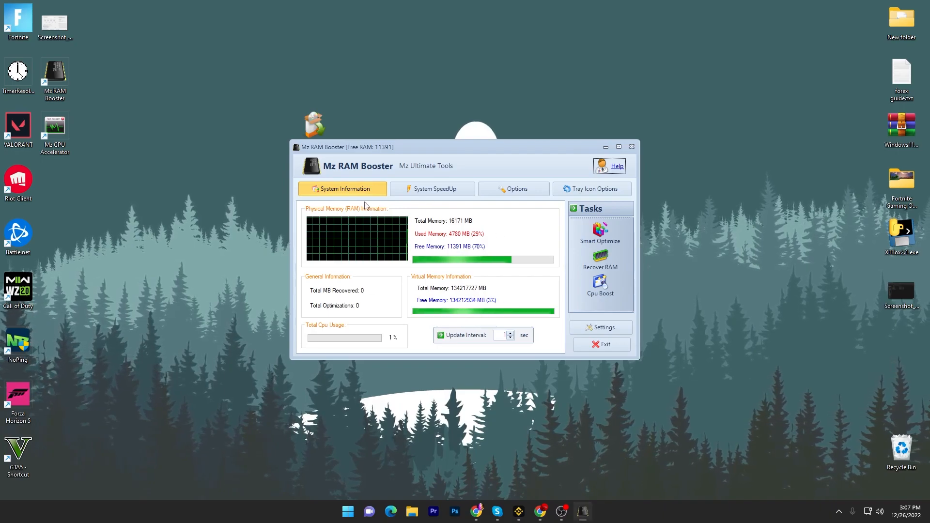
click(512, 188)
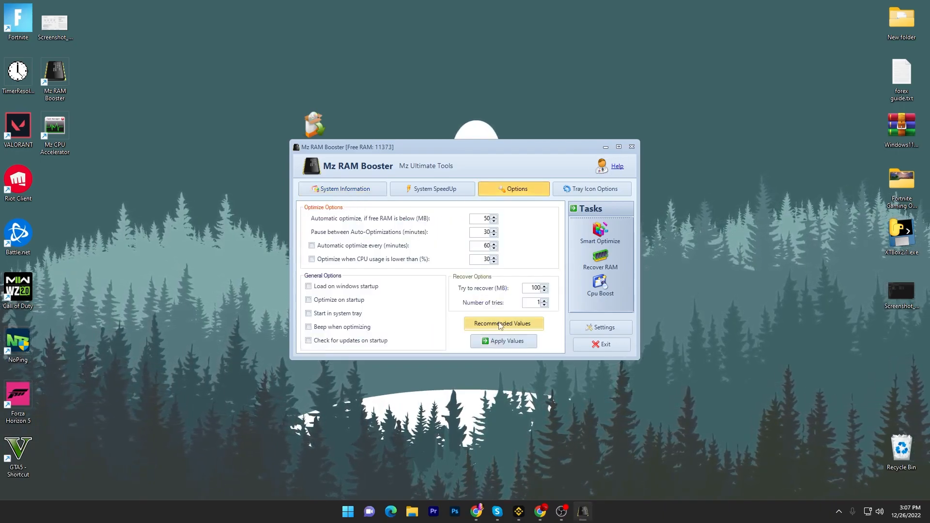
click(503, 323)
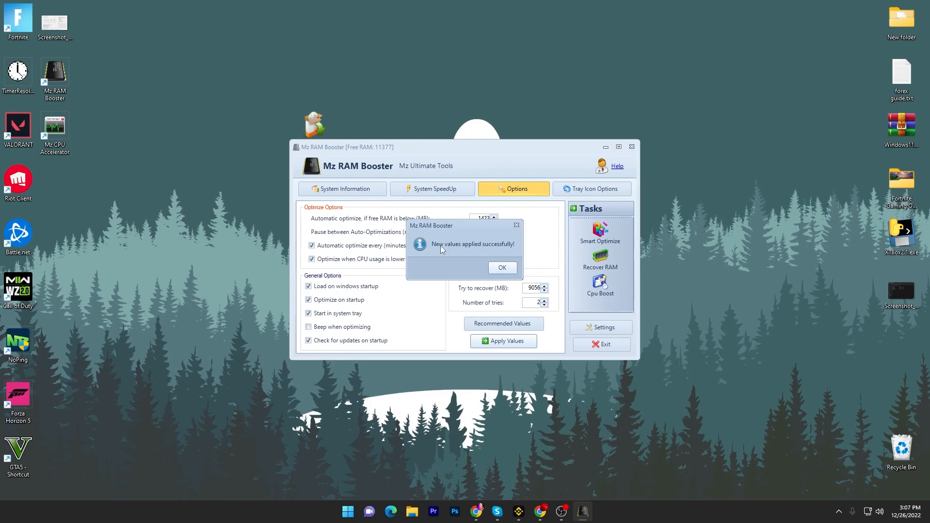
click(502, 267)
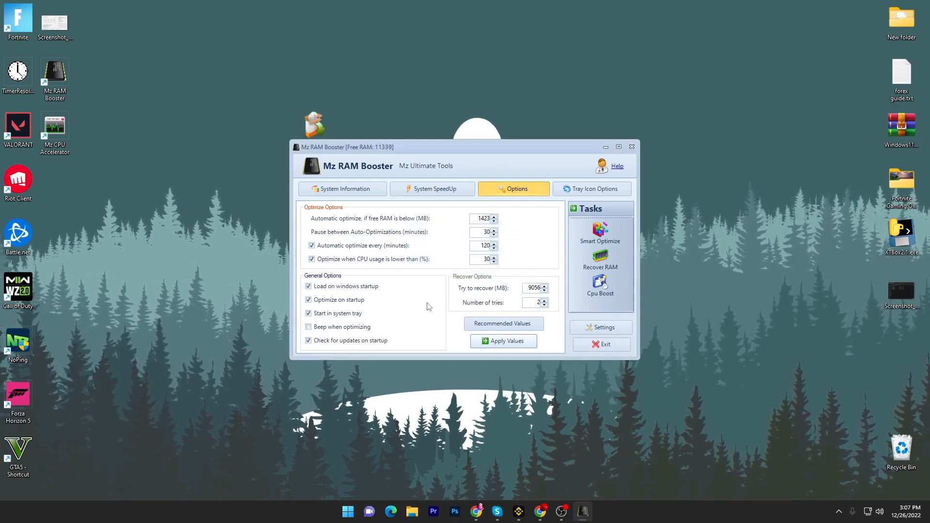
click(632, 147)
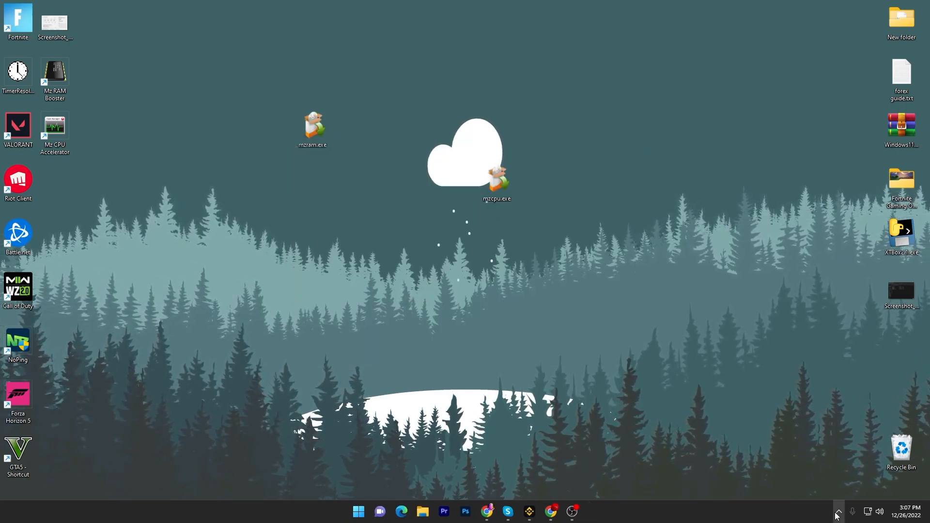